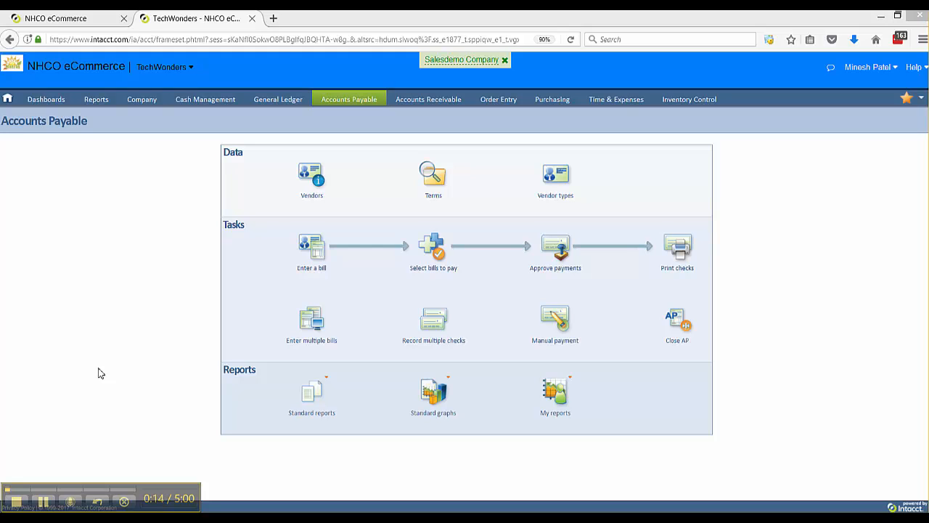
mouse_move(75, 26)
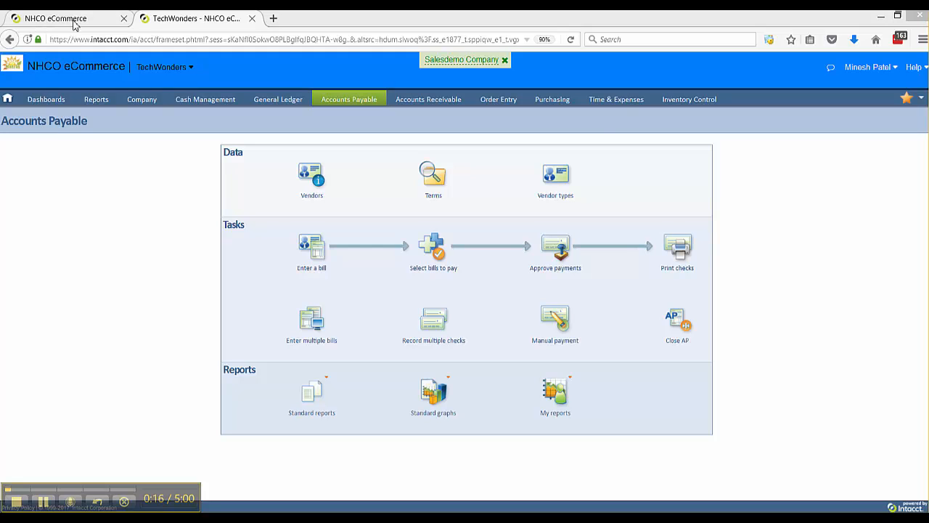
From the TechWonders Accounts Payable overview, launch the Check Register report setup.
click(9, 96)
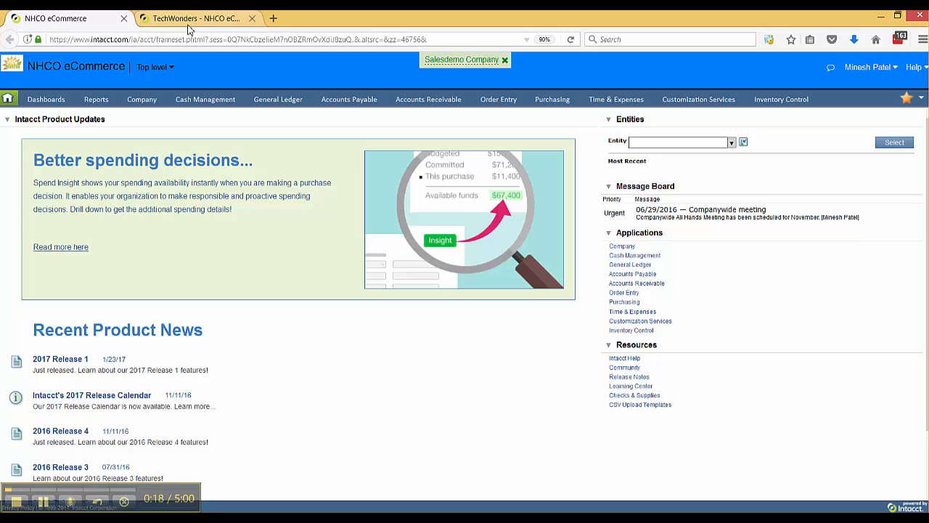
click(348, 99)
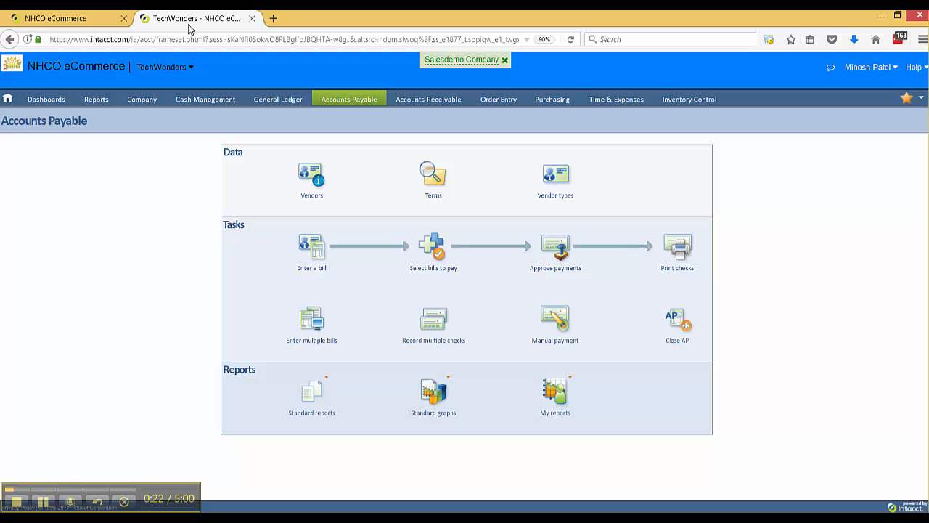
mouse_move(729, 232)
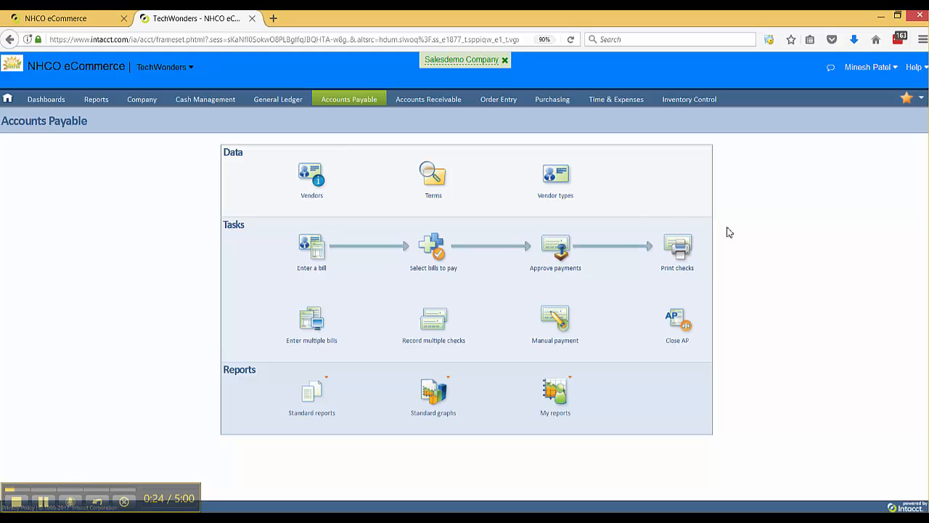
mouse_move(714, 290)
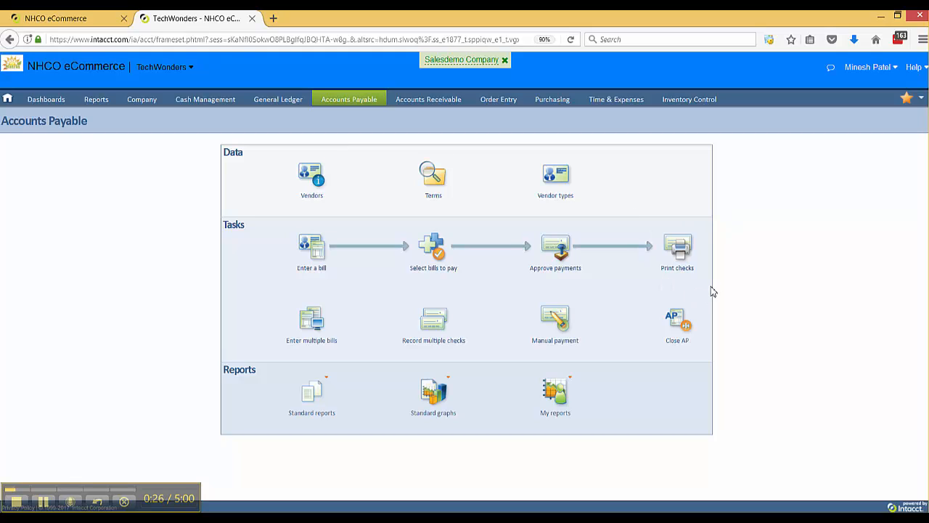
mouse_move(708, 279)
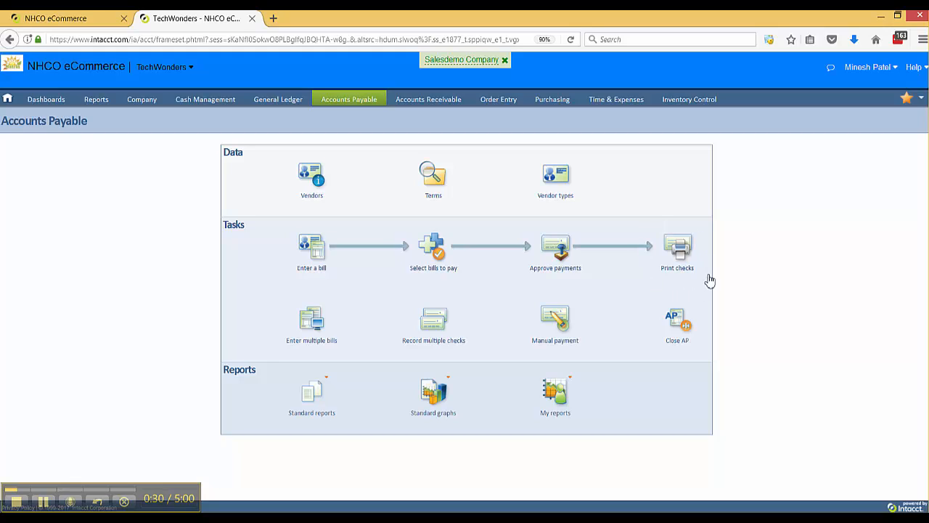
mouse_move(716, 280)
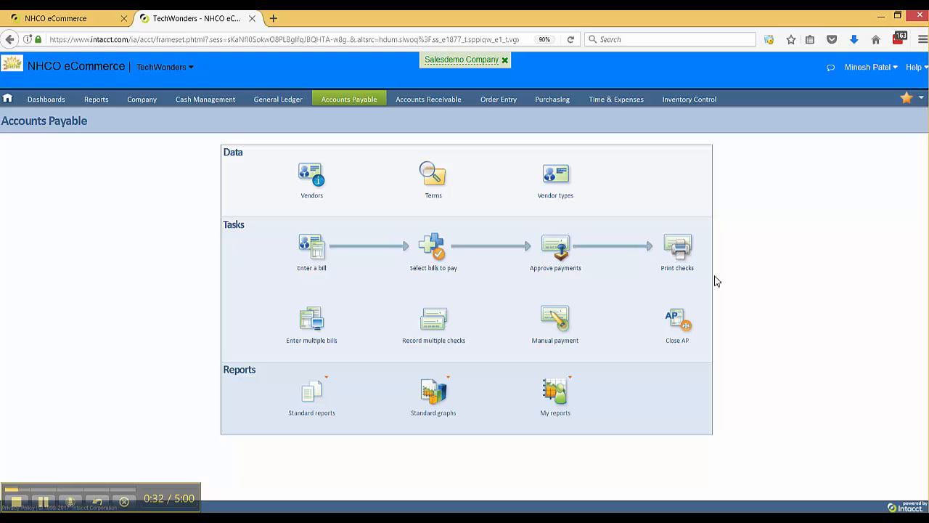
mouse_move(723, 274)
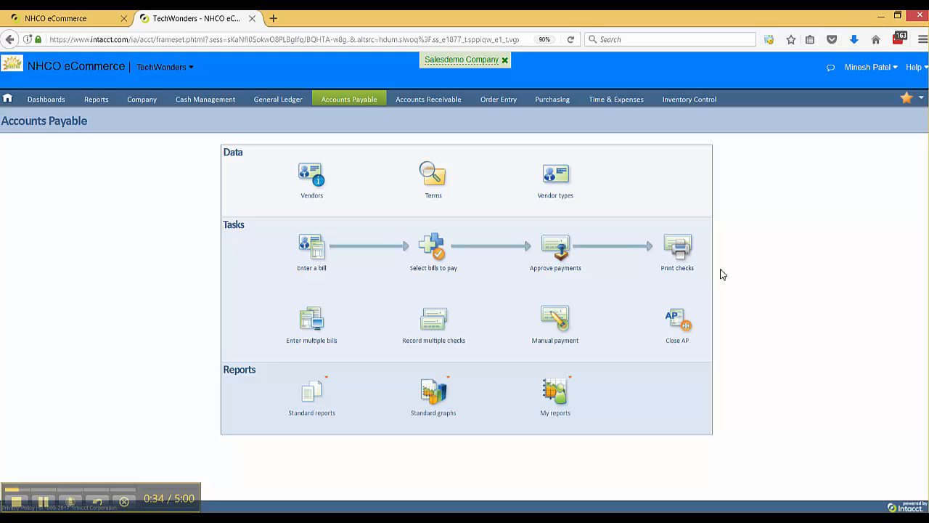
mouse_move(704, 280)
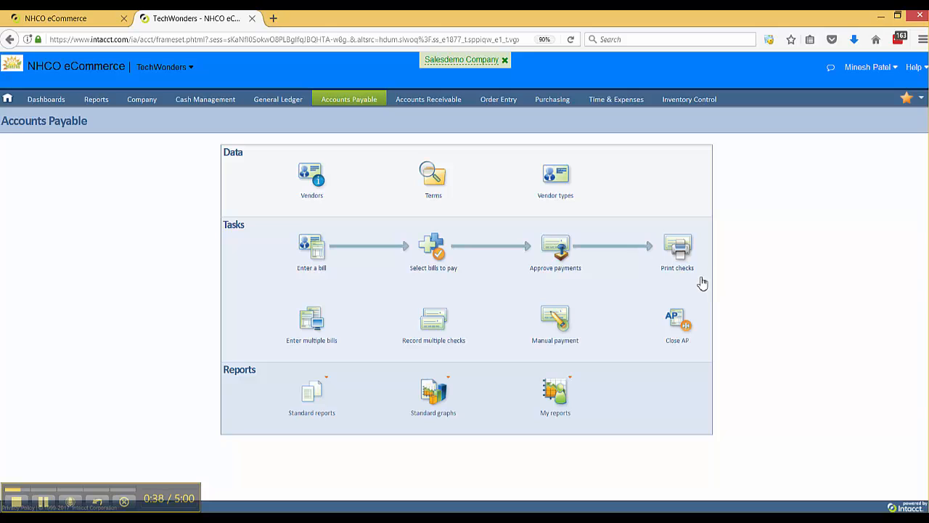
click(348, 99)
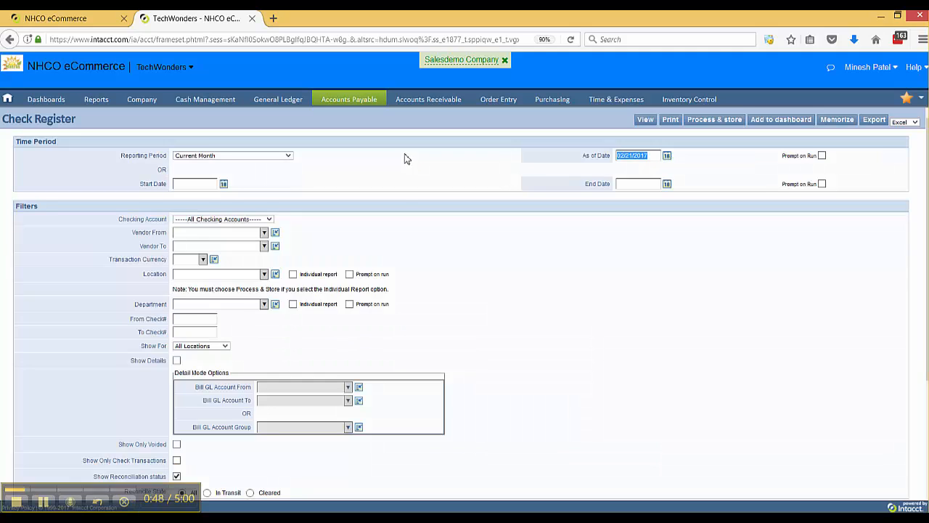
mouse_move(437, 293)
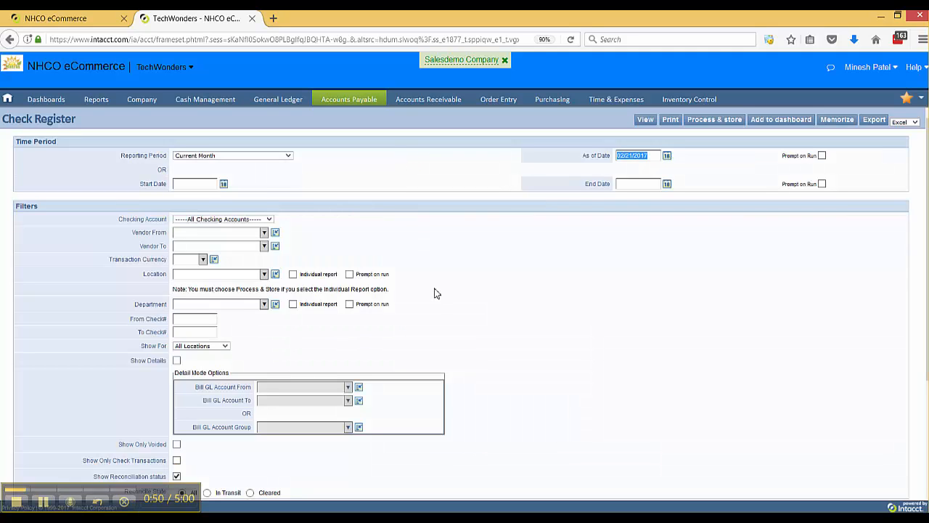
mouse_move(384, 265)
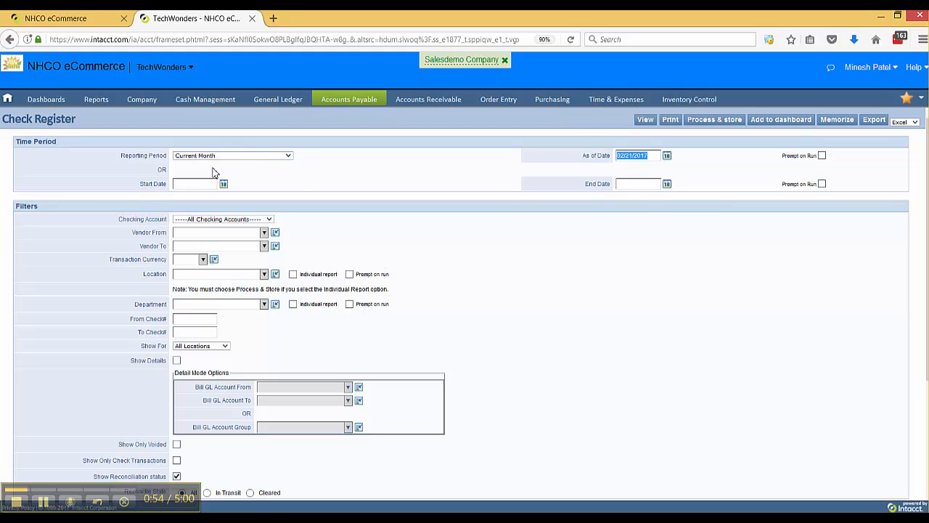
mouse_move(558, 196)
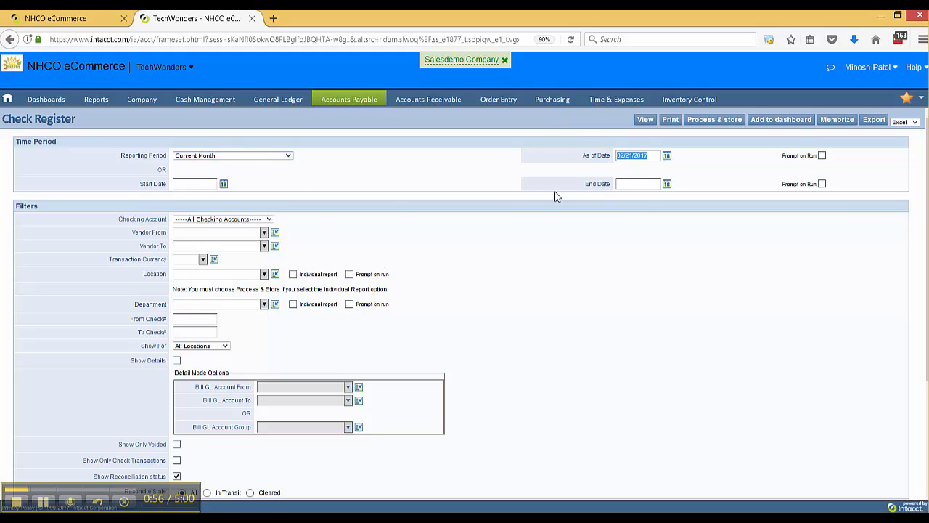
mouse_move(638, 171)
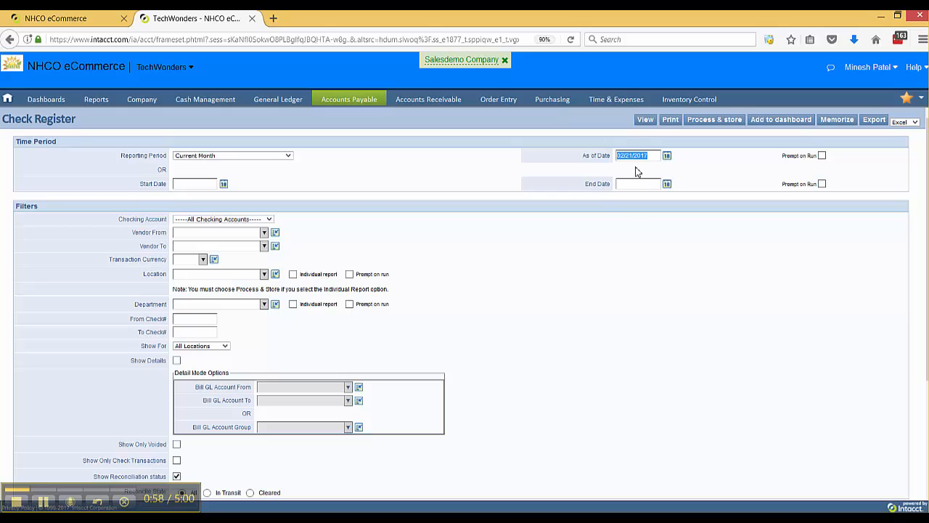
Run the Check Register with default filters to list the Wells Fargo account checks.
click(619, 119)
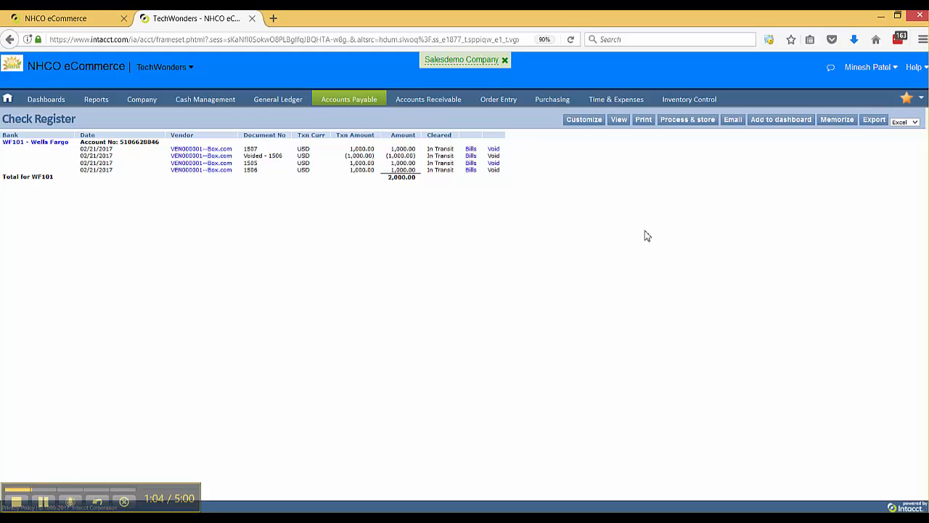
mouse_move(643, 241)
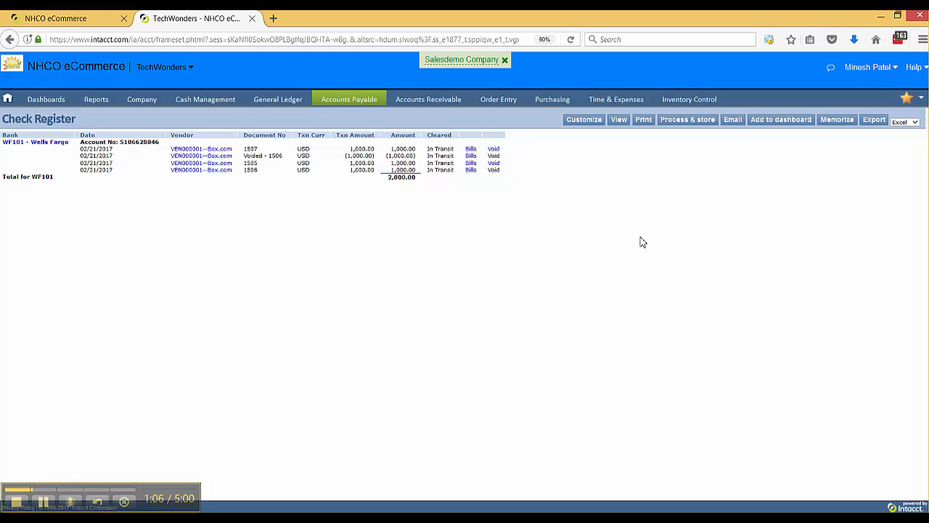
mouse_move(639, 244)
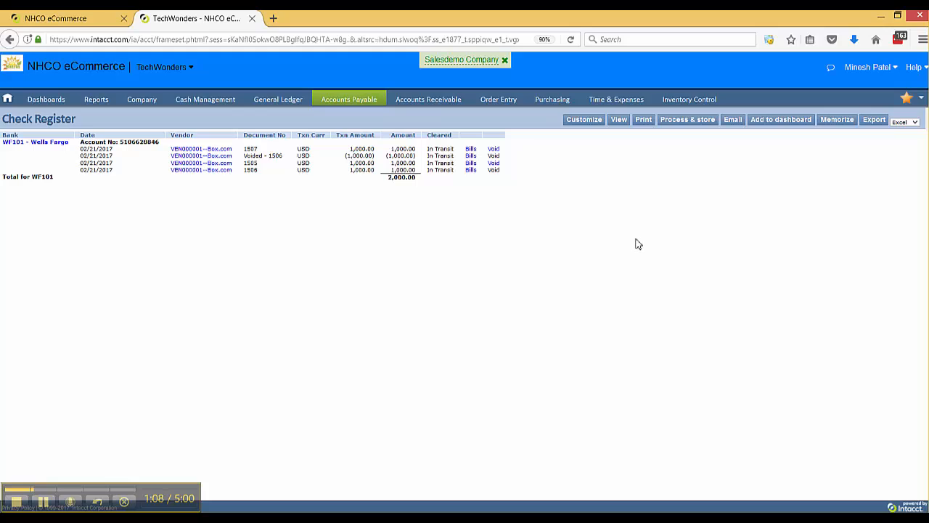
mouse_move(619, 242)
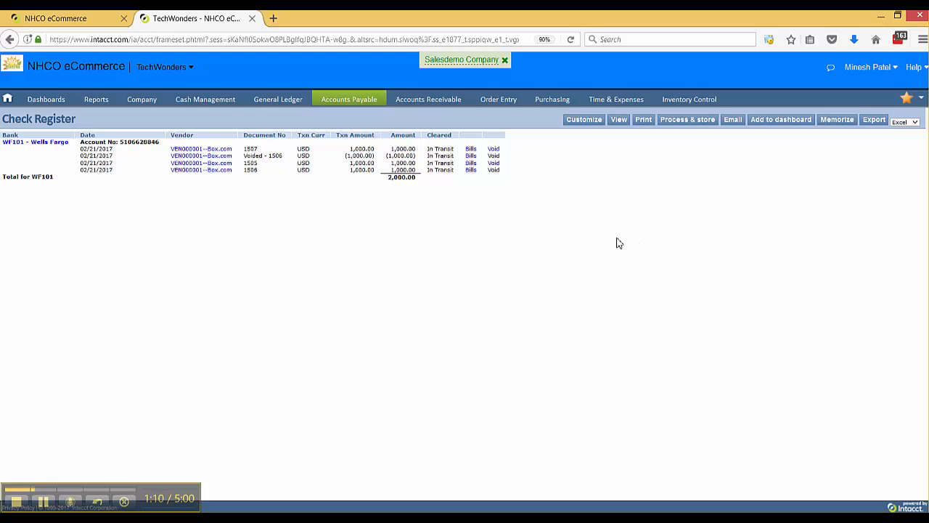
mouse_move(535, 223)
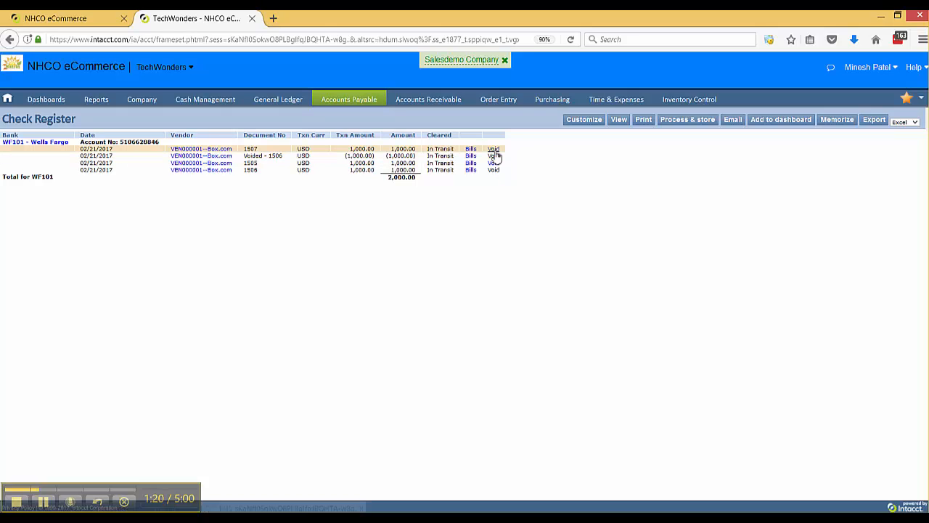
Start voiding check 1507 for USD 1,000.00 from its register row.
click(492, 148)
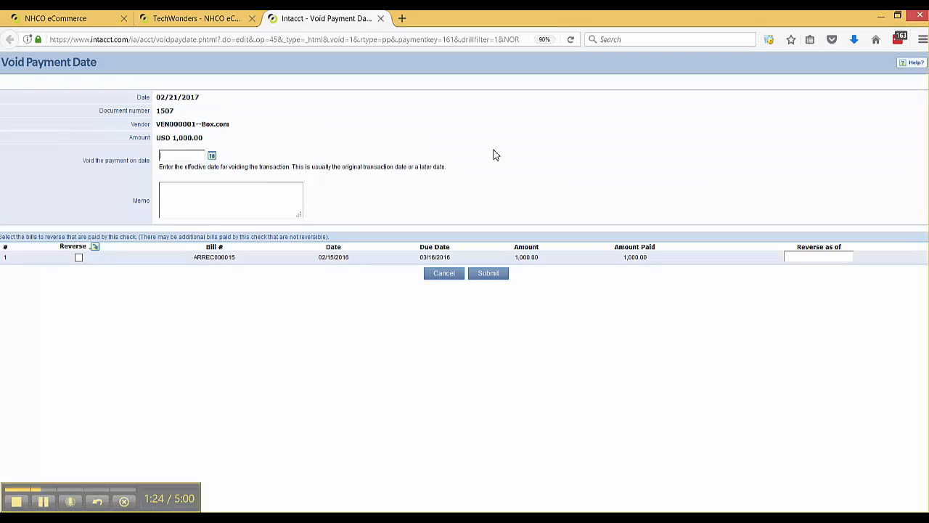
mouse_move(490, 159)
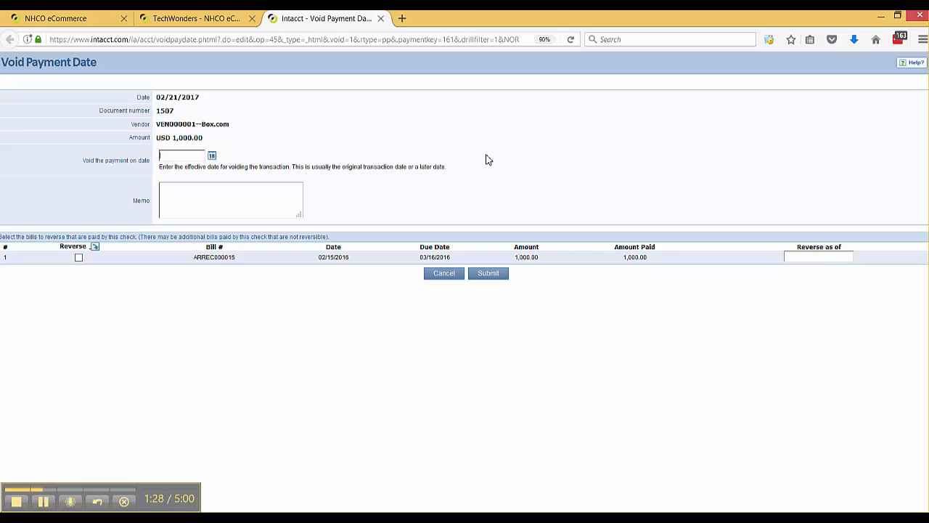
mouse_move(482, 161)
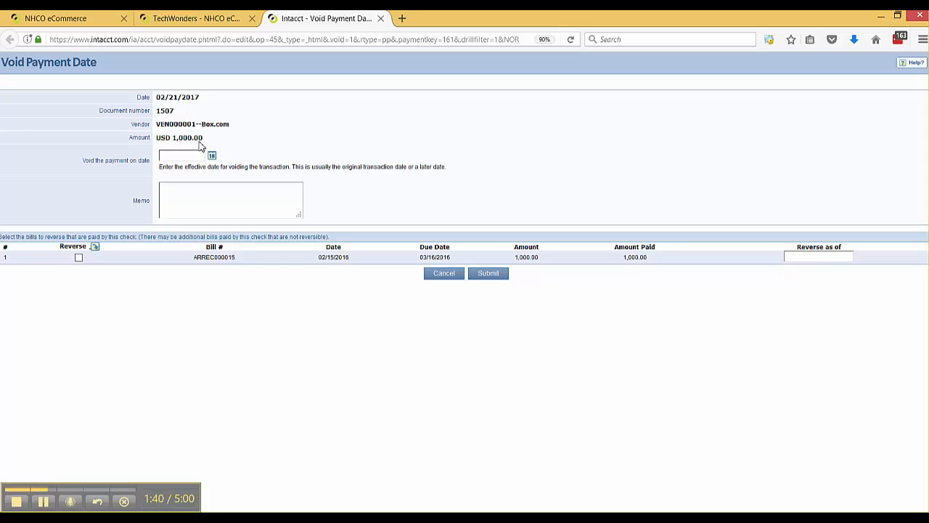
mouse_move(212, 157)
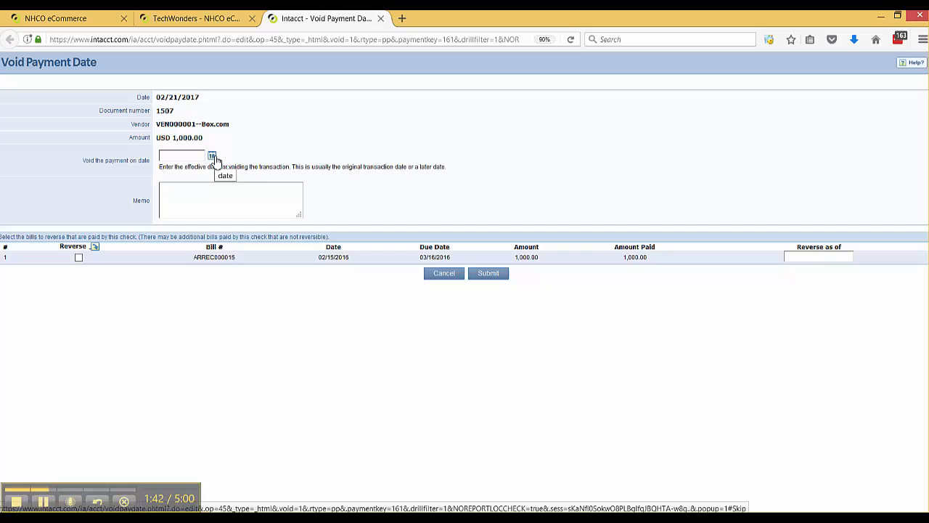
Void check 1507 on 02/21/2017, mark its paid bill for reversal as of 02/21/2017, and submit.
click(212, 156)
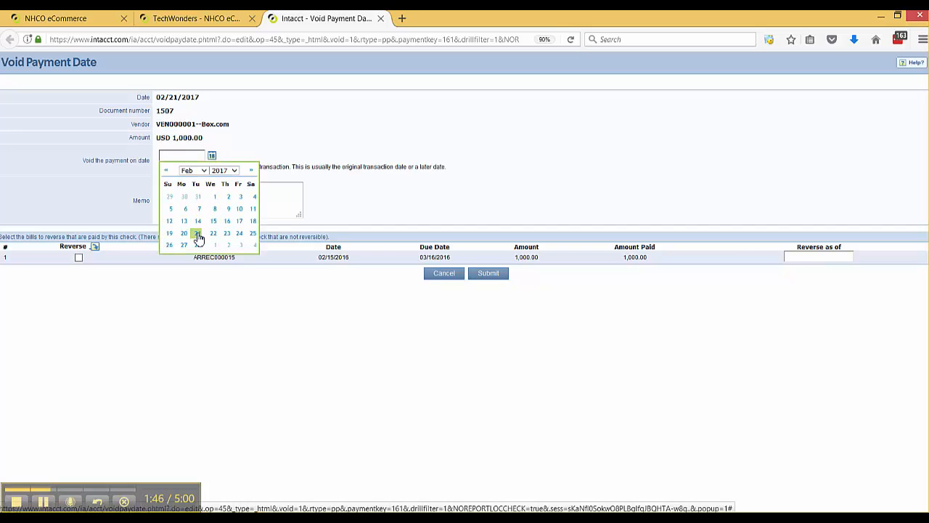
click(197, 232)
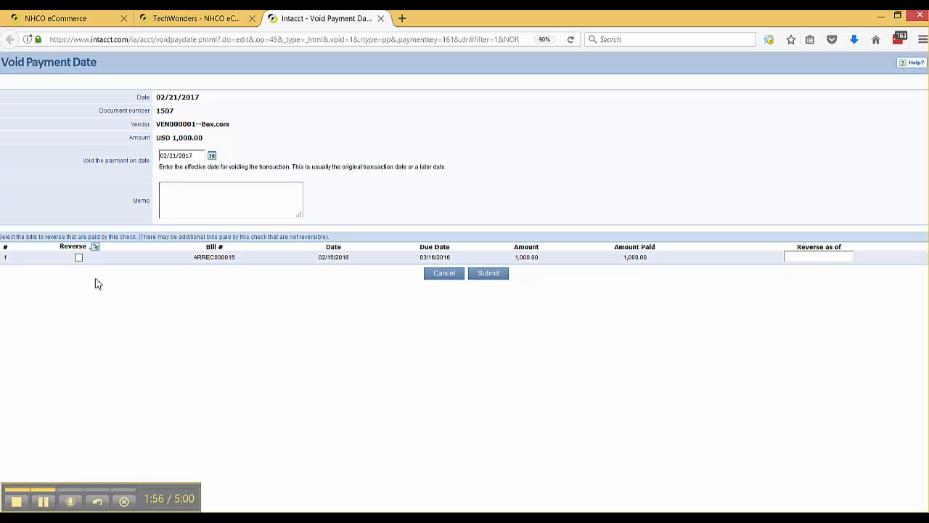
mouse_move(382, 318)
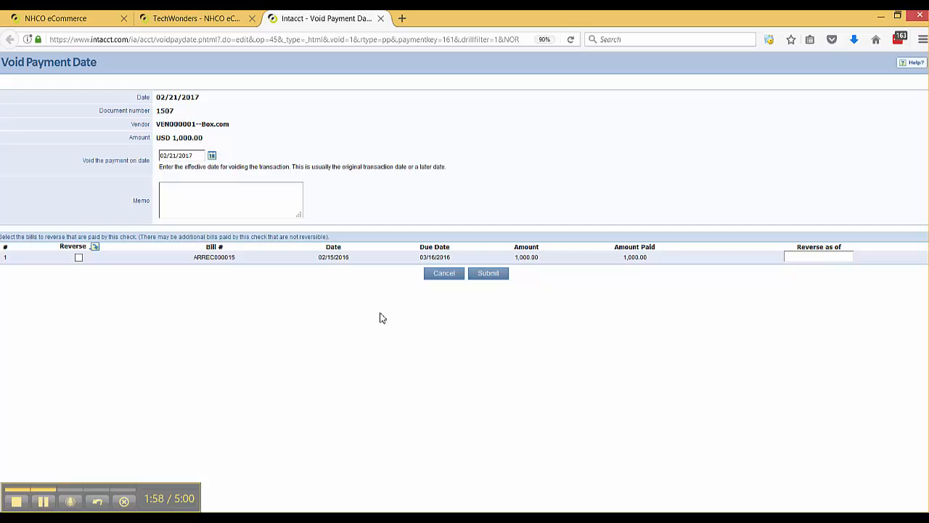
mouse_move(377, 322)
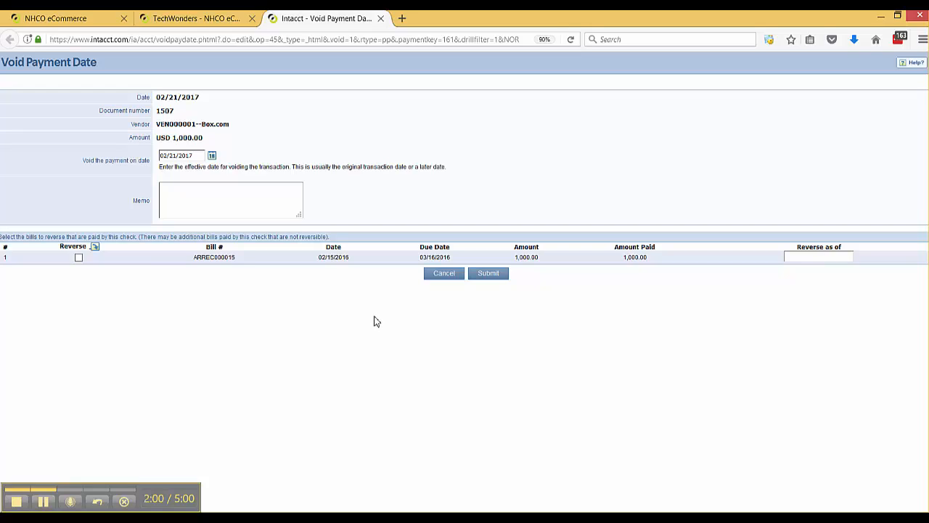
mouse_move(375, 322)
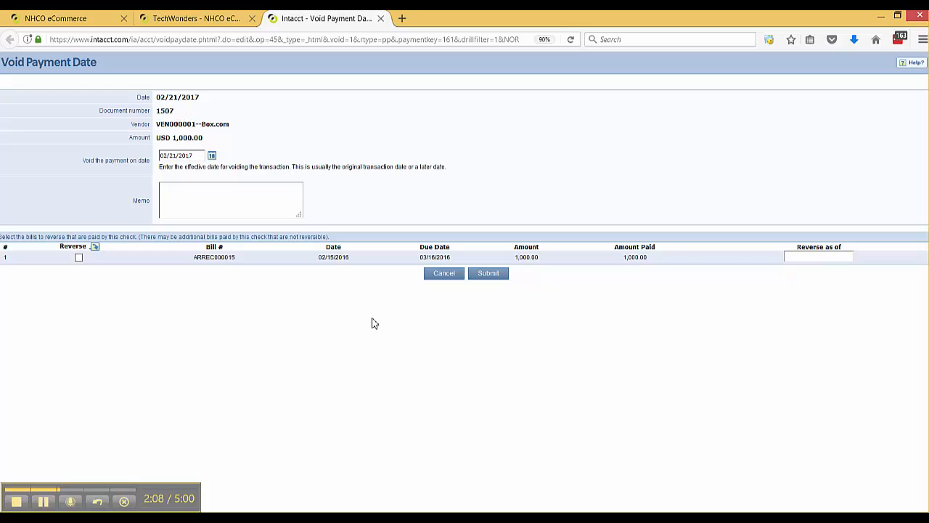
mouse_move(378, 326)
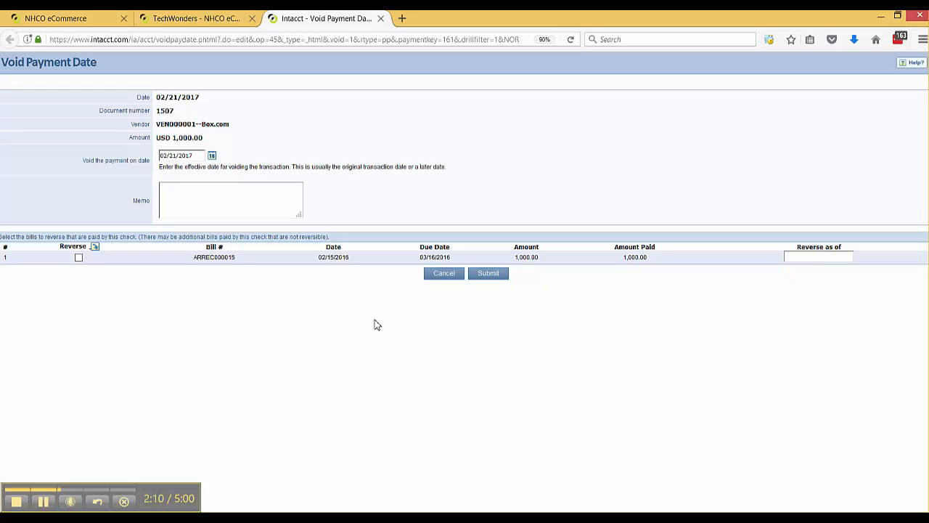
mouse_move(322, 328)
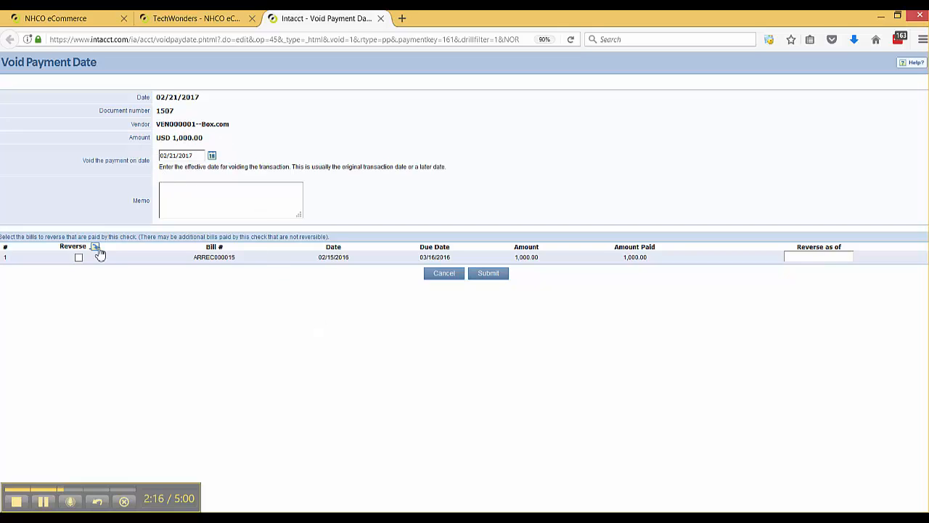
click(79, 258)
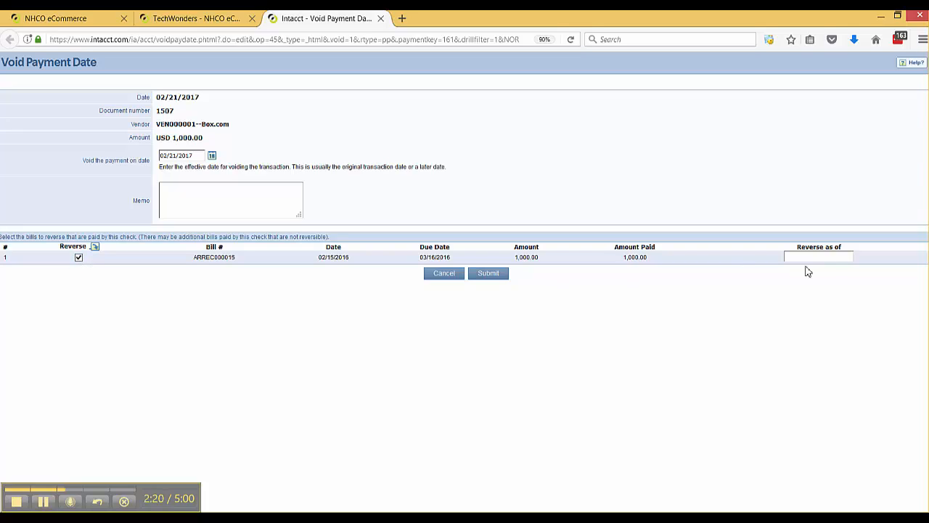
click(818, 256)
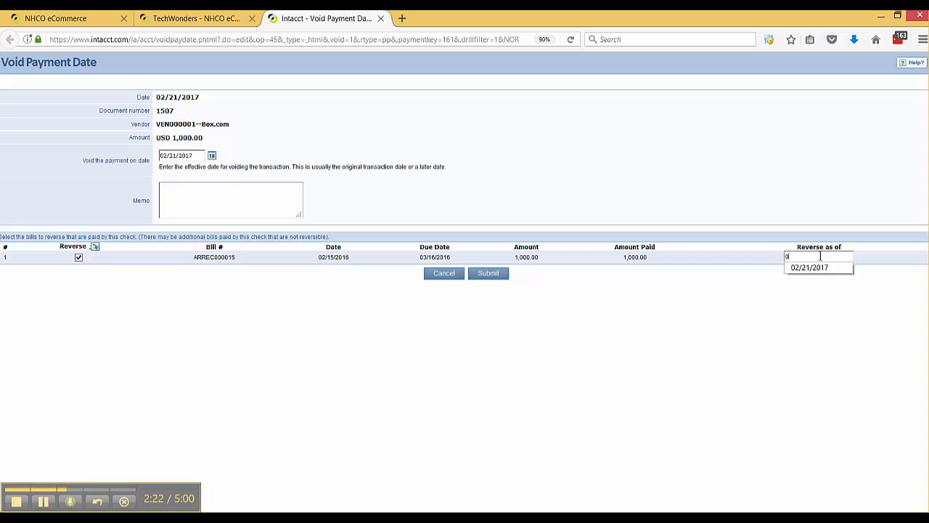
text(2/21/2017)
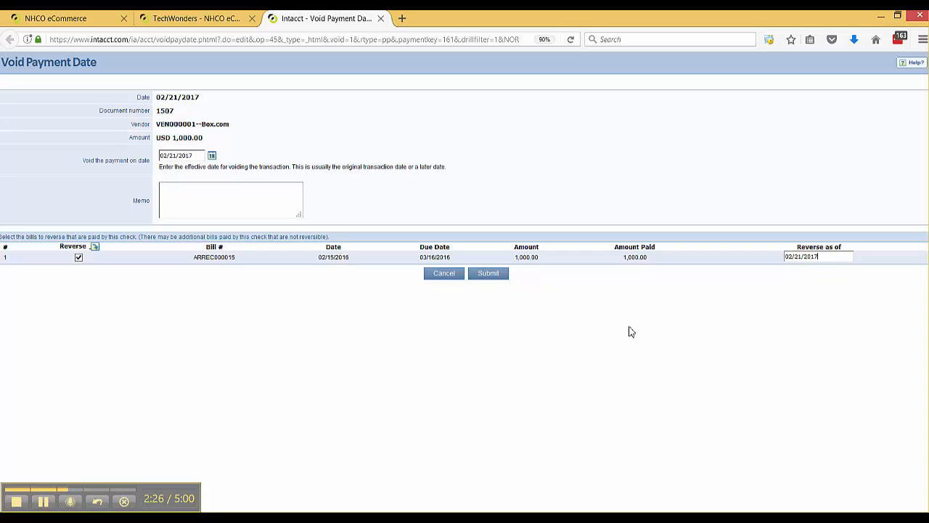
click(488, 273)
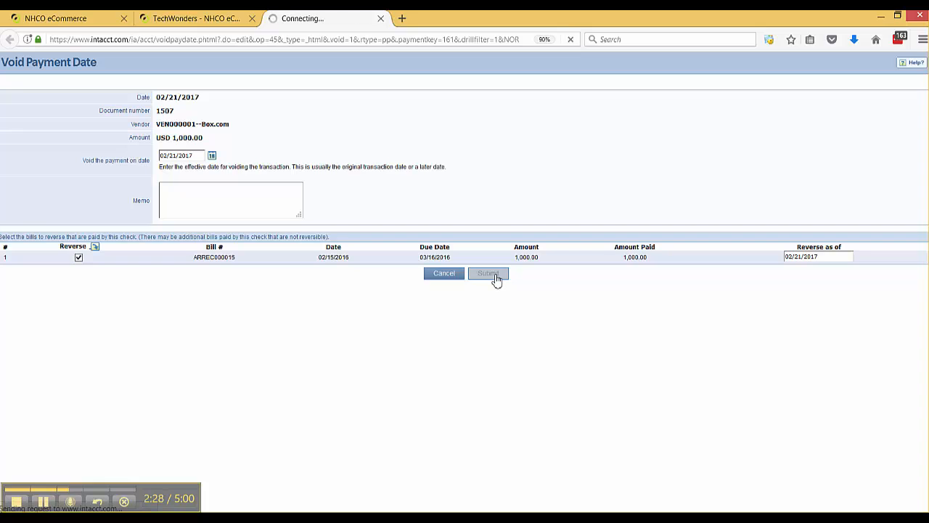
Confirm the submission and view the register now listing Voided - 1507.
click(488, 273)
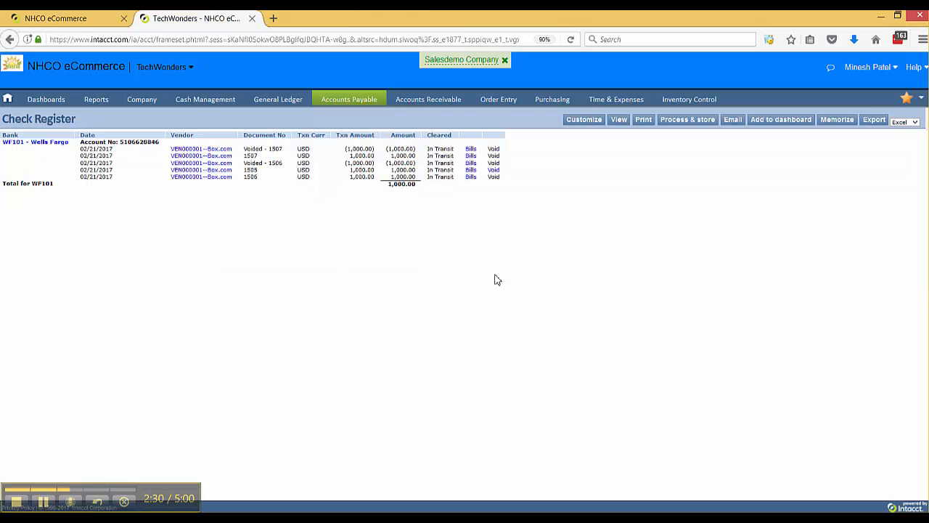
mouse_move(481, 250)
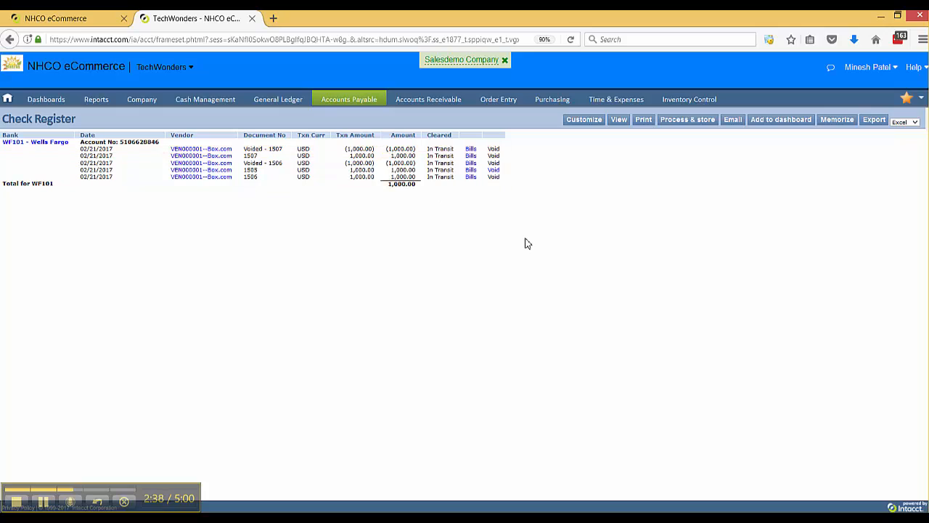
mouse_move(522, 244)
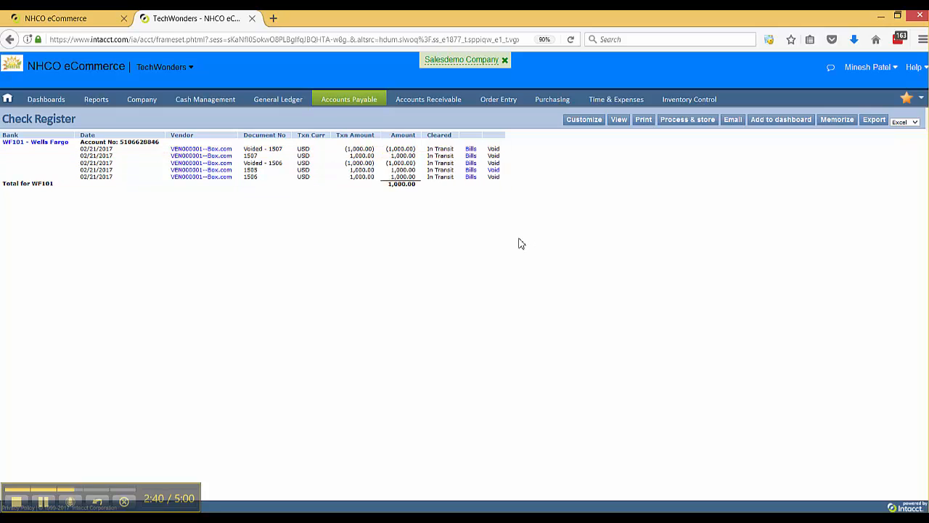
mouse_move(217, 119)
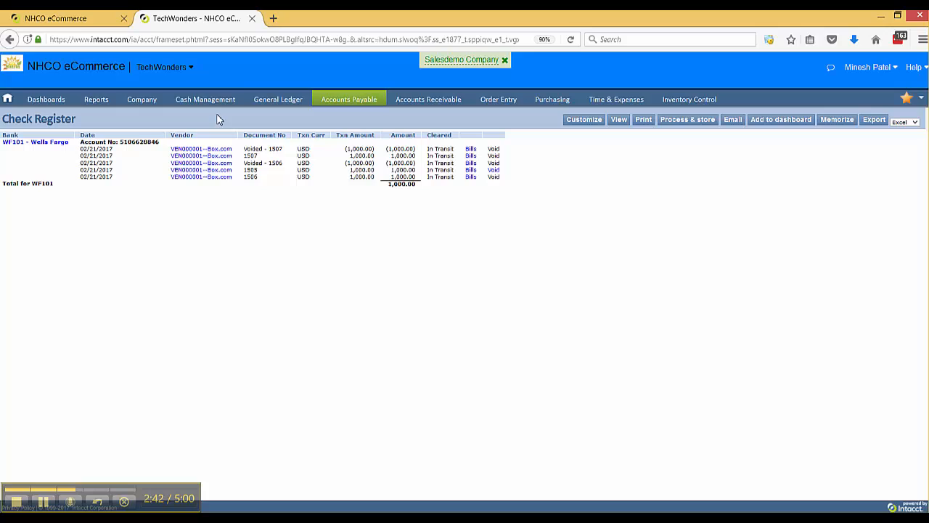
From Cash Management's report registers, bring up the Bank Register setup.
click(205, 99)
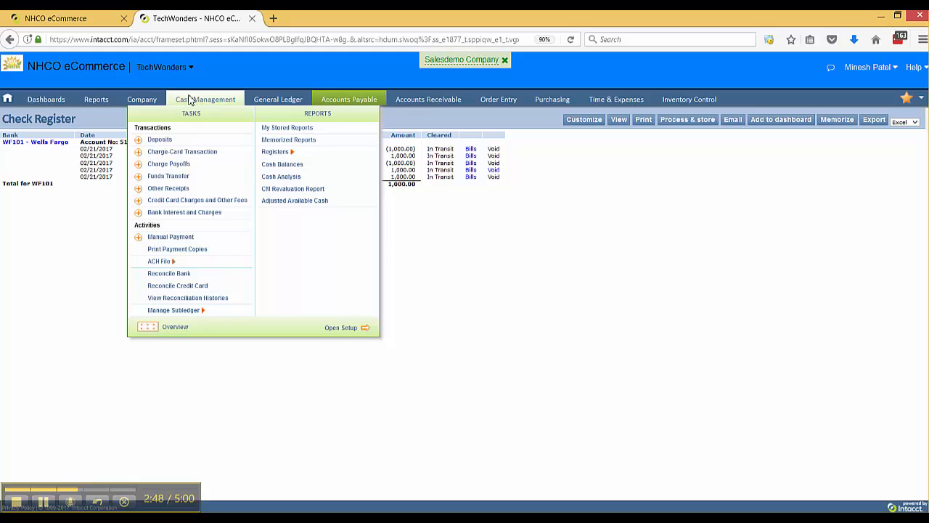
mouse_move(272, 149)
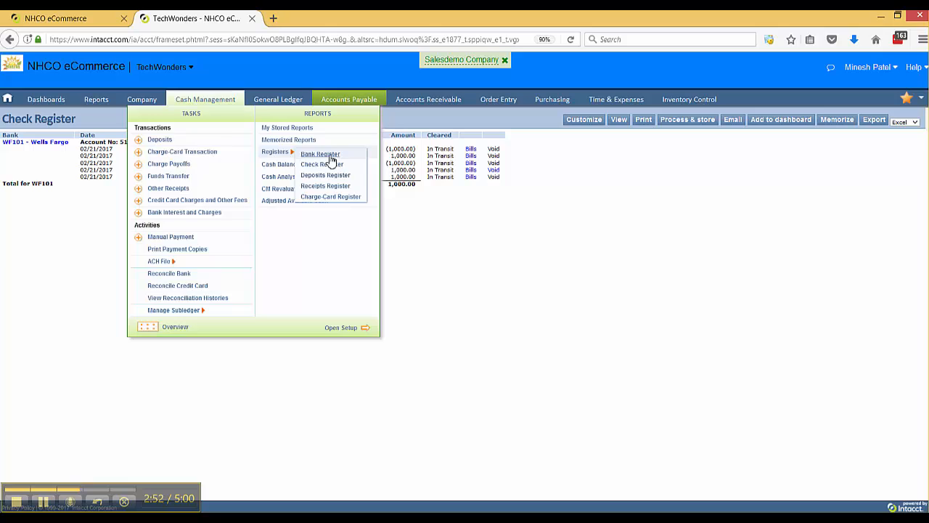
click(322, 163)
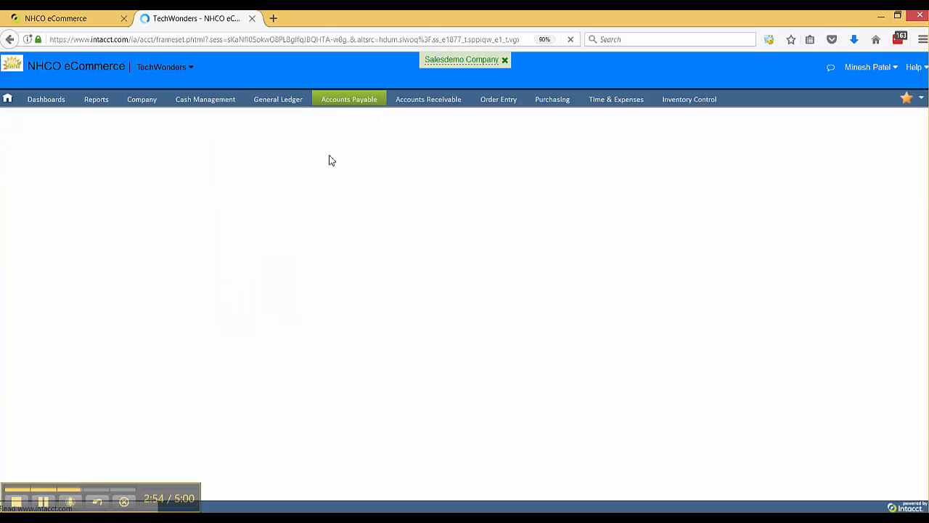
click(206, 99)
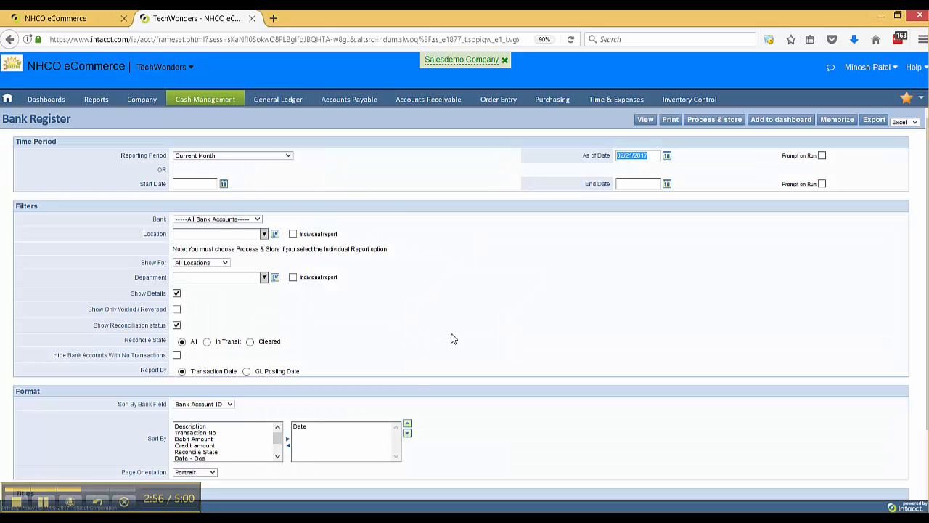
mouse_move(552, 302)
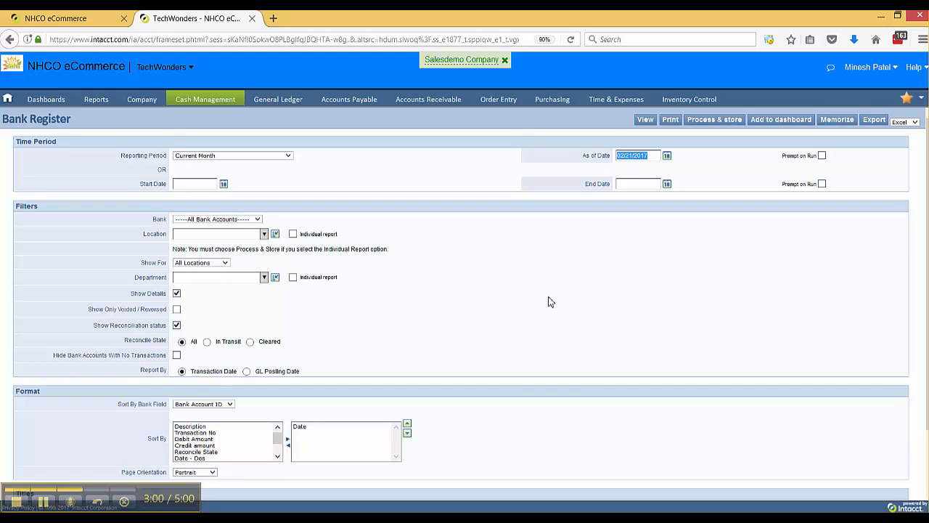
mouse_move(618, 174)
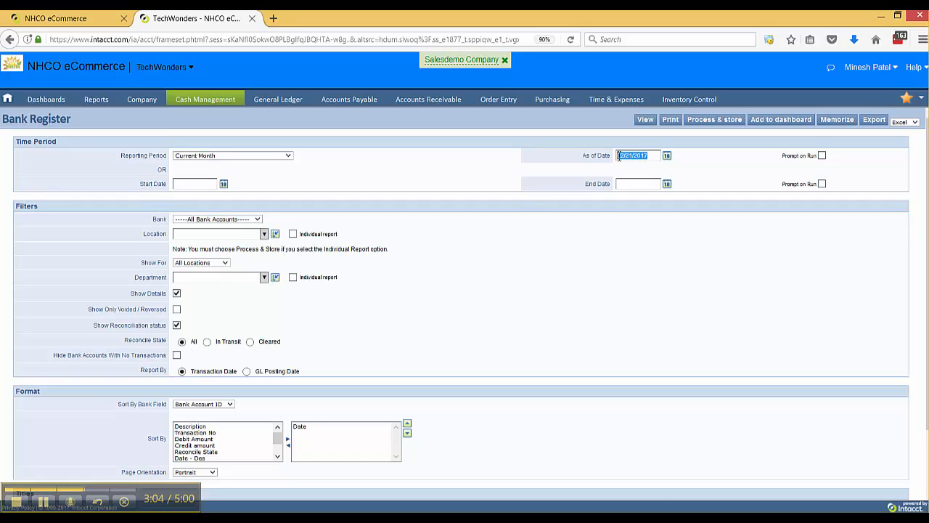
Run the Bank Register to list current-month Wells Fargo transactions including voided 1507.
click(618, 119)
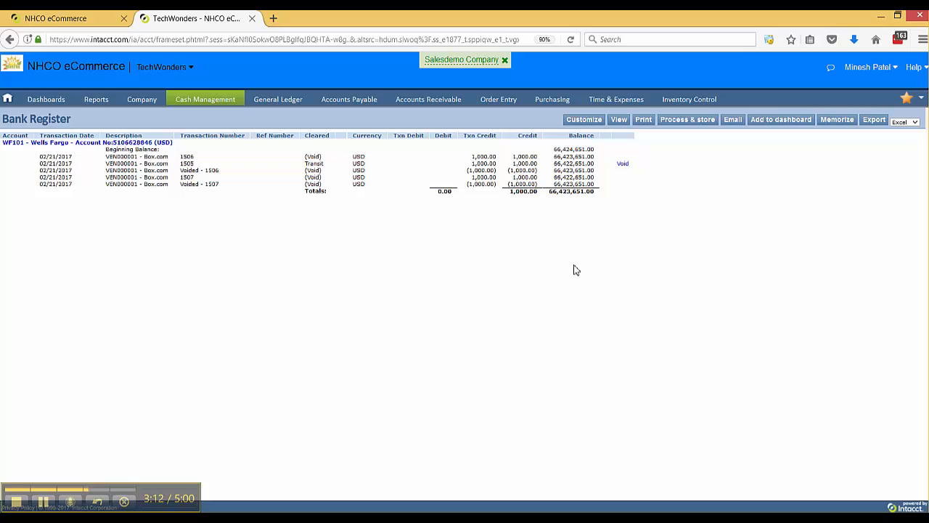
mouse_move(640, 201)
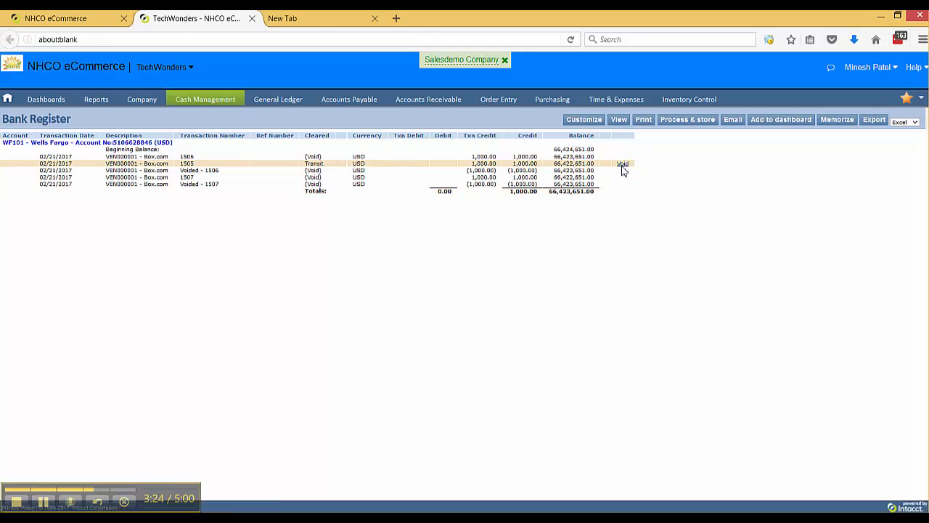
Void check 1505 as of 02/21/2017, leaving its bill unreversed, and submit.
click(622, 163)
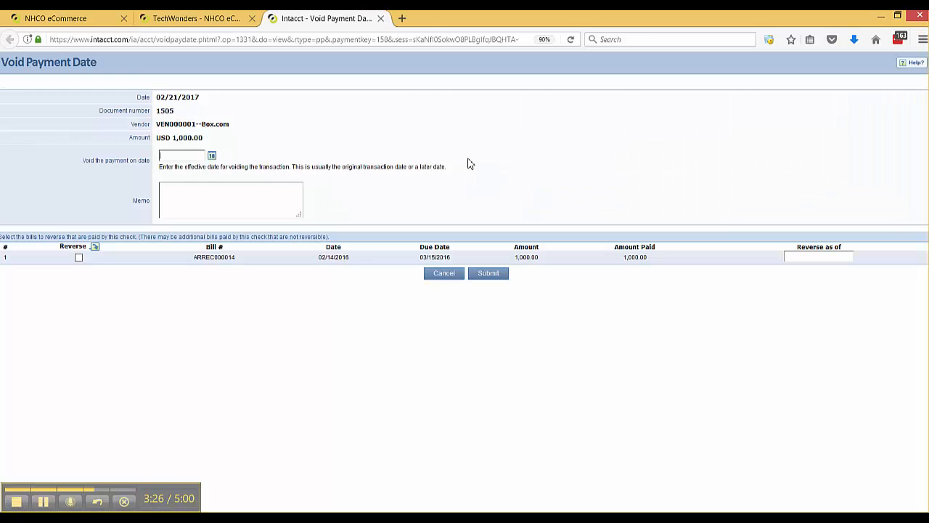
mouse_move(377, 145)
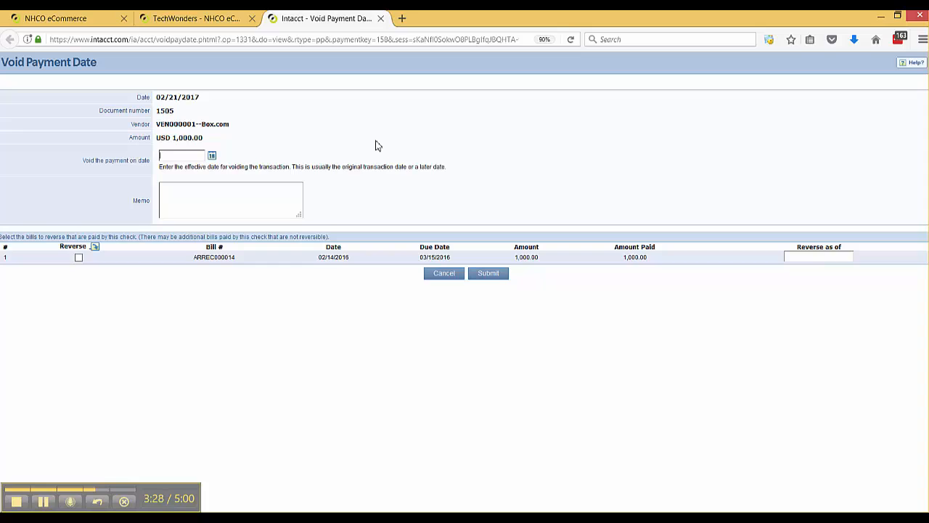
mouse_move(194, 189)
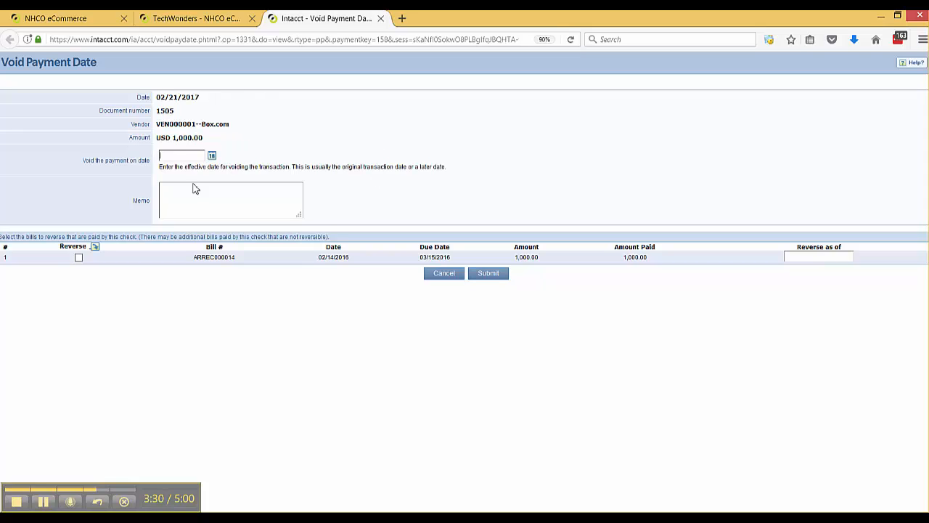
mouse_move(214, 166)
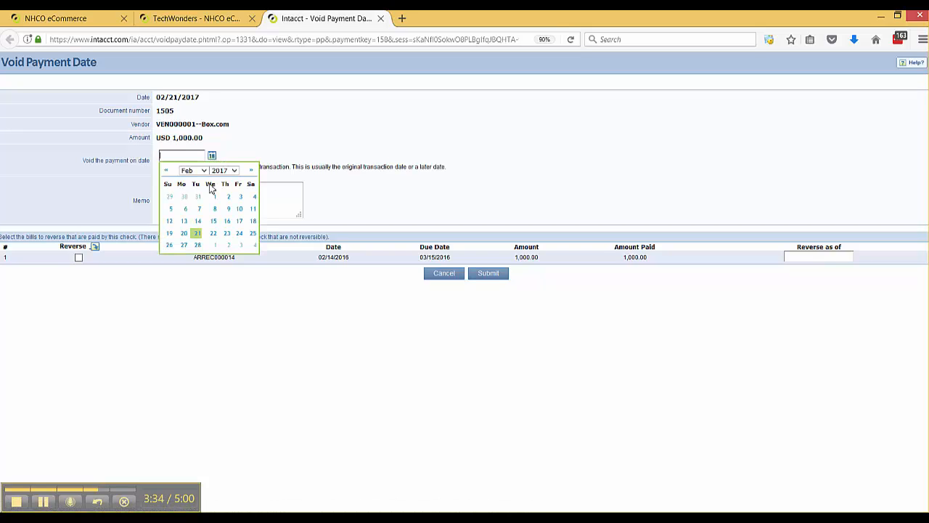
click(198, 232)
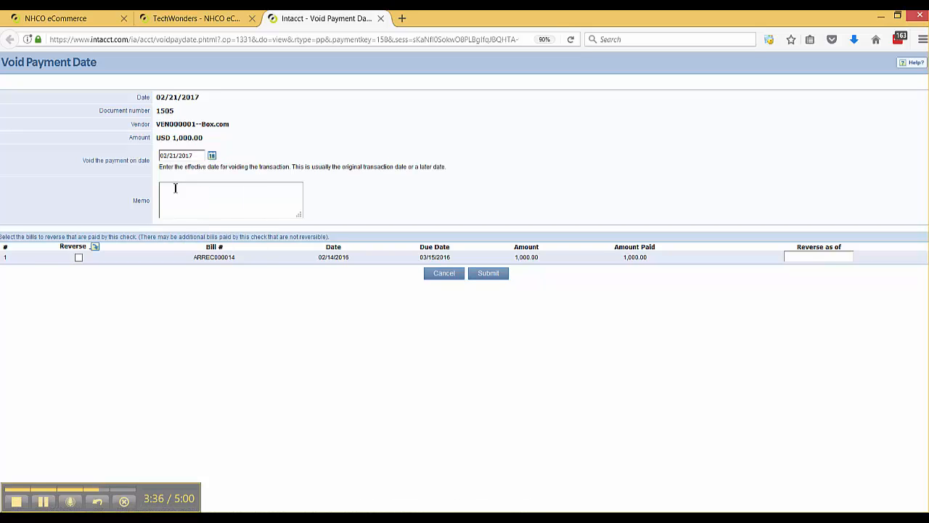
mouse_move(187, 194)
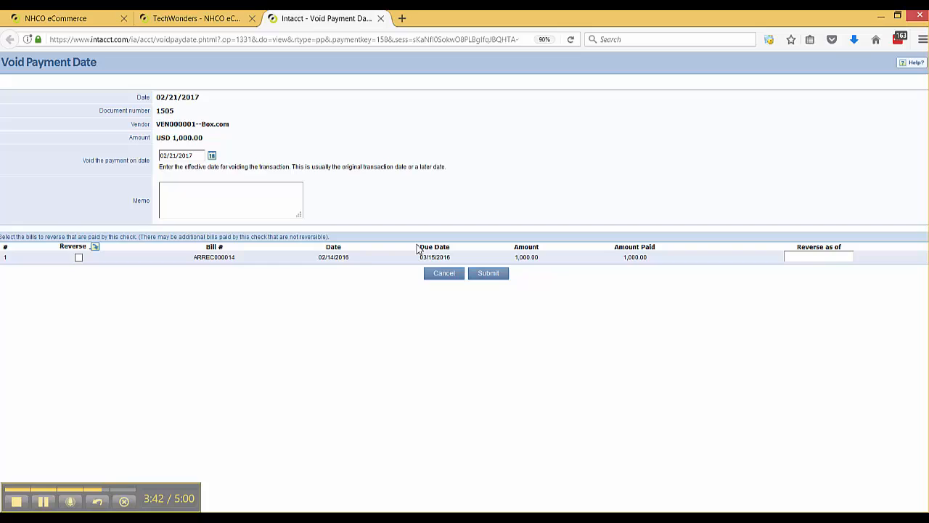
mouse_move(517, 258)
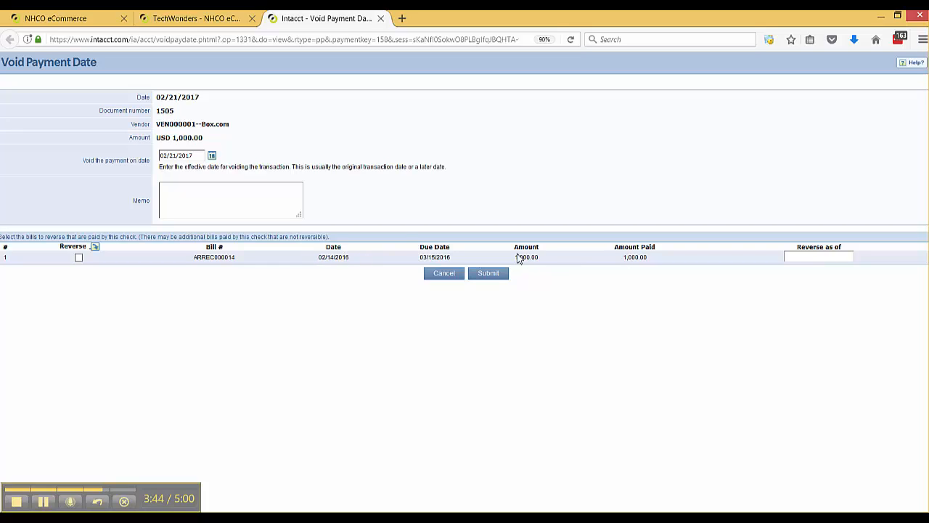
mouse_move(524, 262)
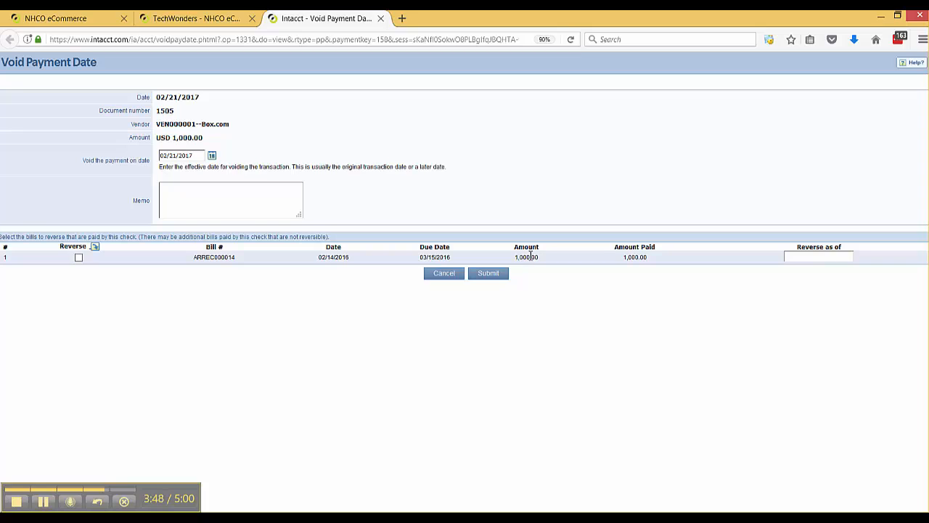
mouse_move(488, 273)
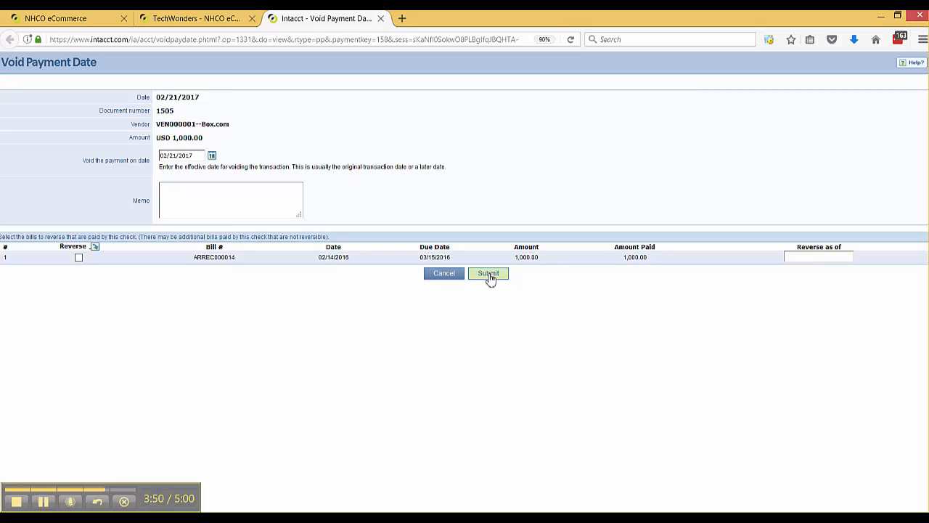
click(488, 273)
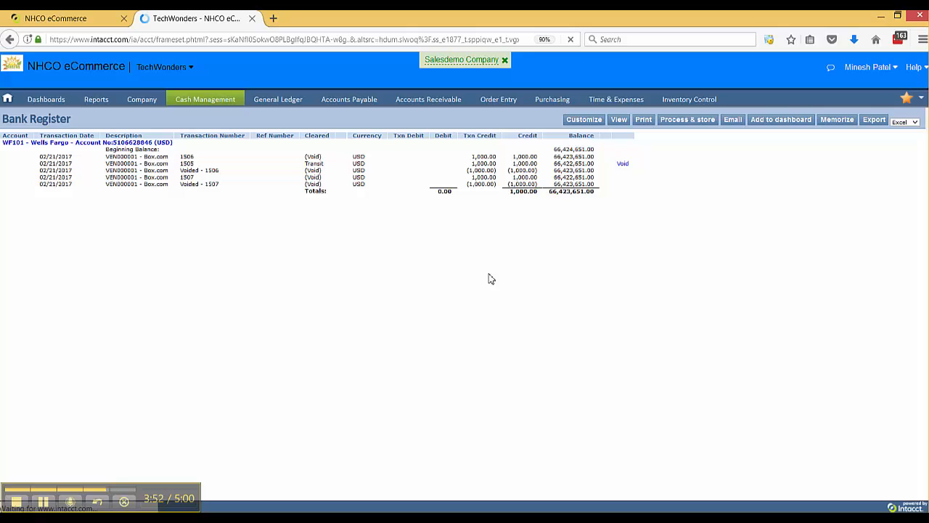